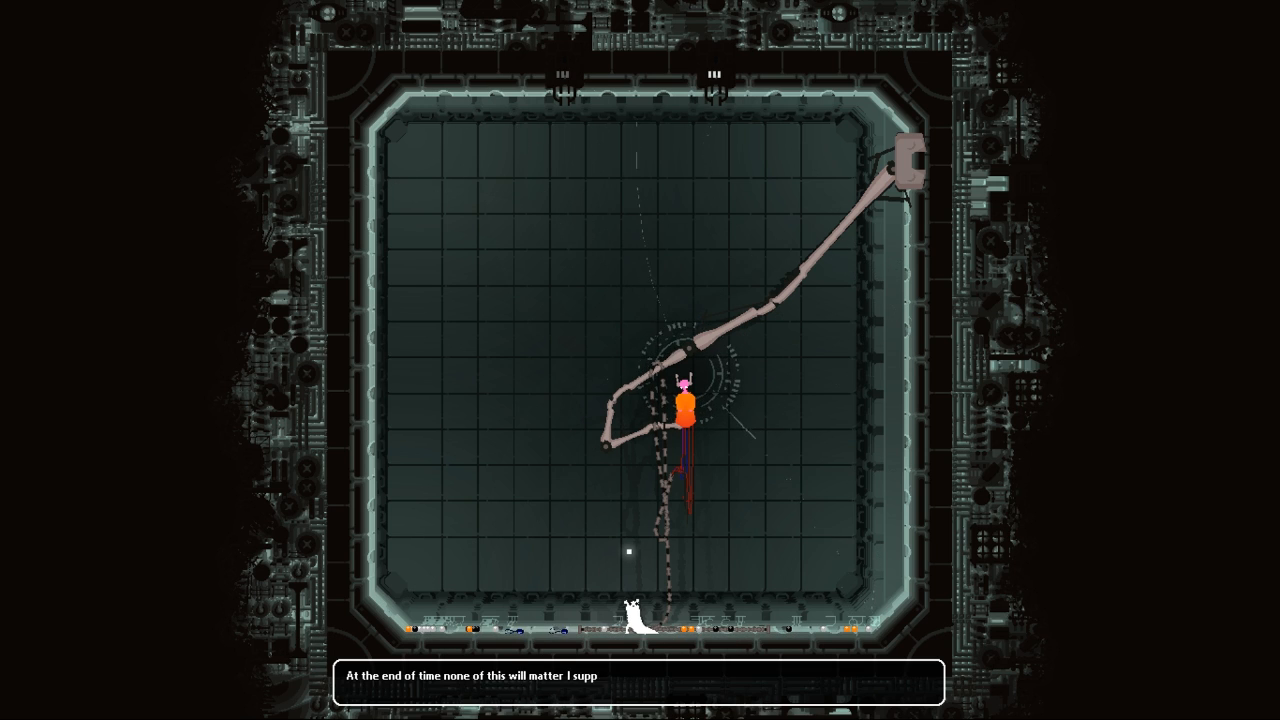
Advance the iterator's dialogue until it finishes speaking and drifts lower in the chamber.
{"action": "key", "text": "space"}
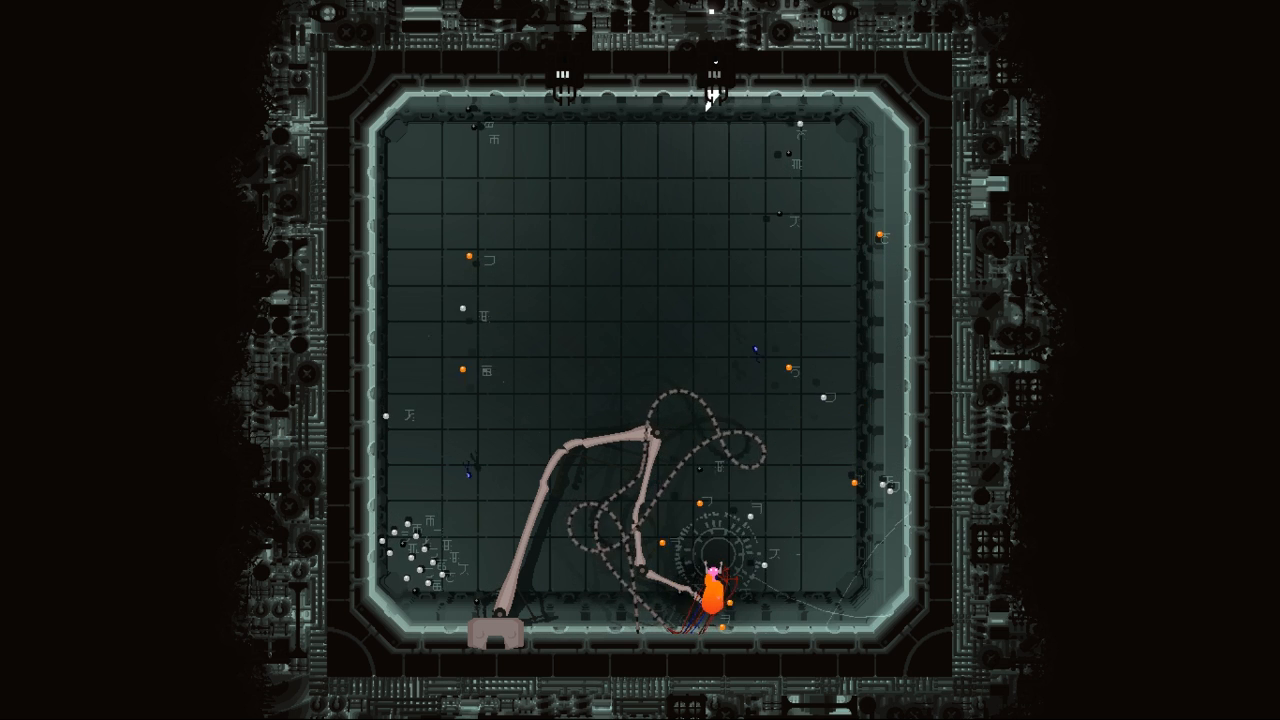
Pause the game to show the controller layout with exit and continue options.
{"action": "key", "text": "Escape"}
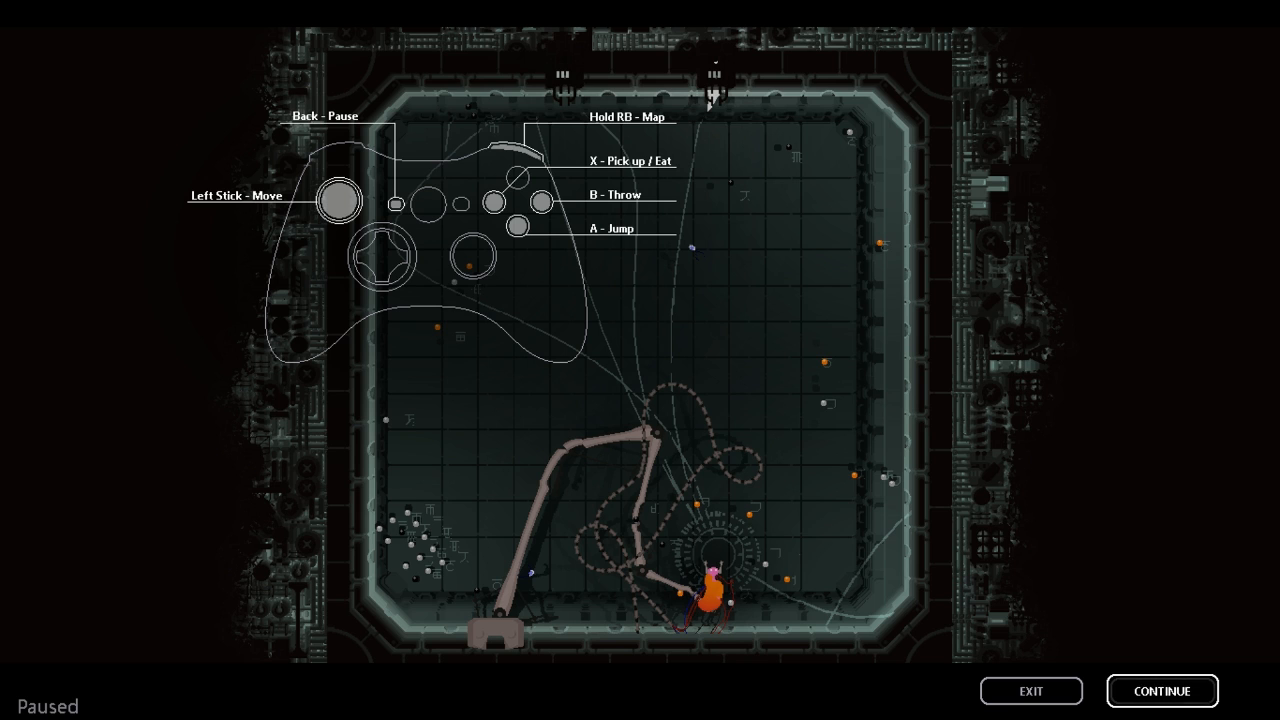
Resume play from the pause screen inside the iterator's chamber.
{"action": "left_click", "coordinate": [1160, 690]}
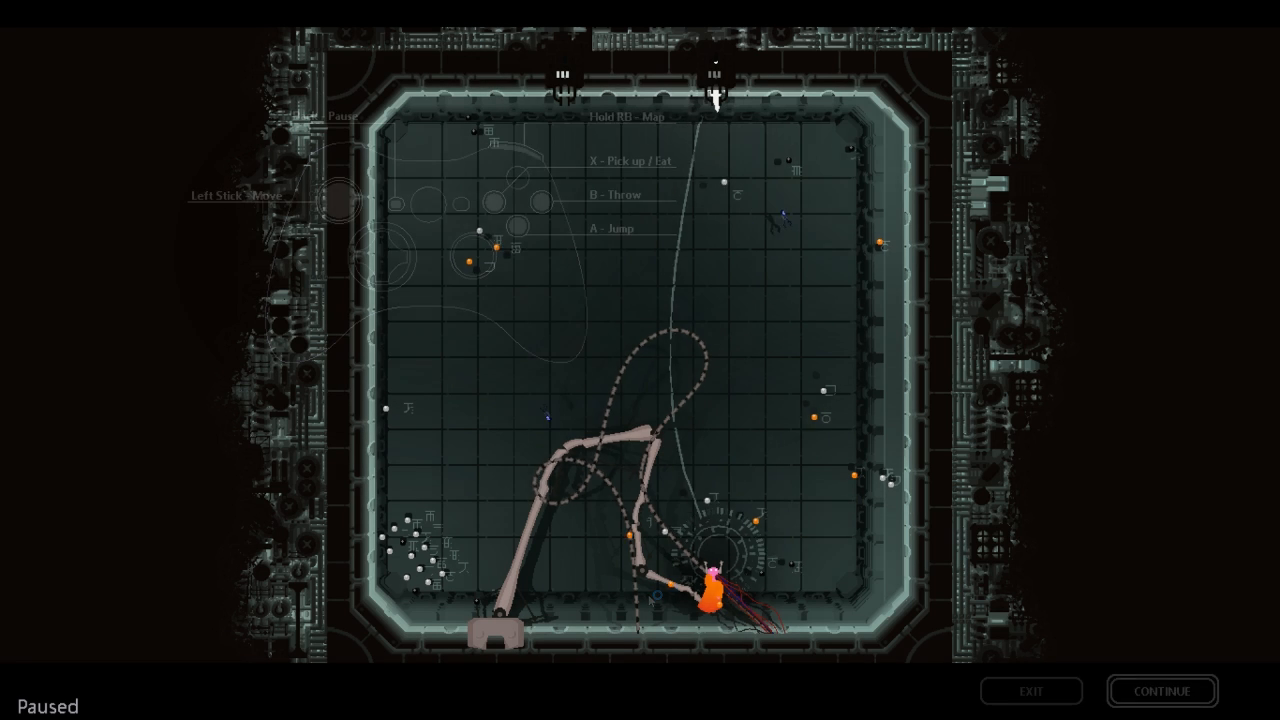
Move the slugcat out of the chamber into the dark red machinery room with the karma mural.
{"action": "left_click", "coordinate": [1160, 692]}
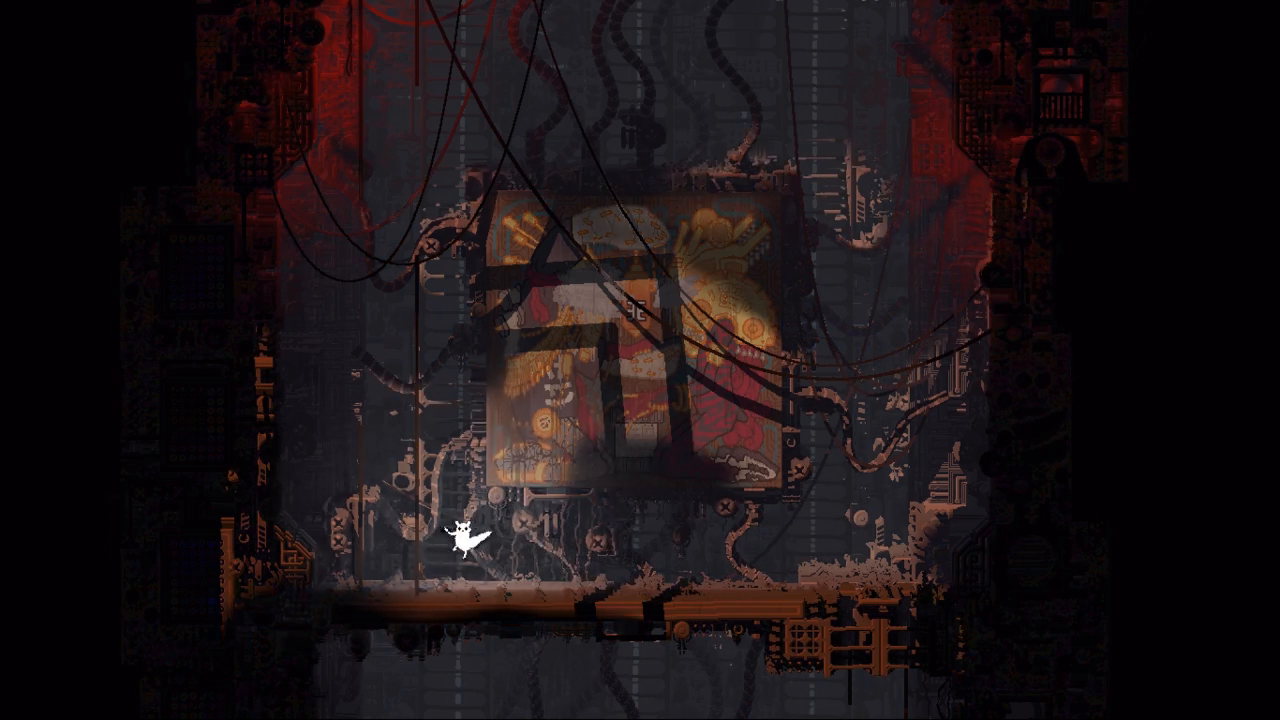
Let the iterator encounter play out to the glowing vision cutscene among the floating orbs.
{"action": "key", "text": "space"}
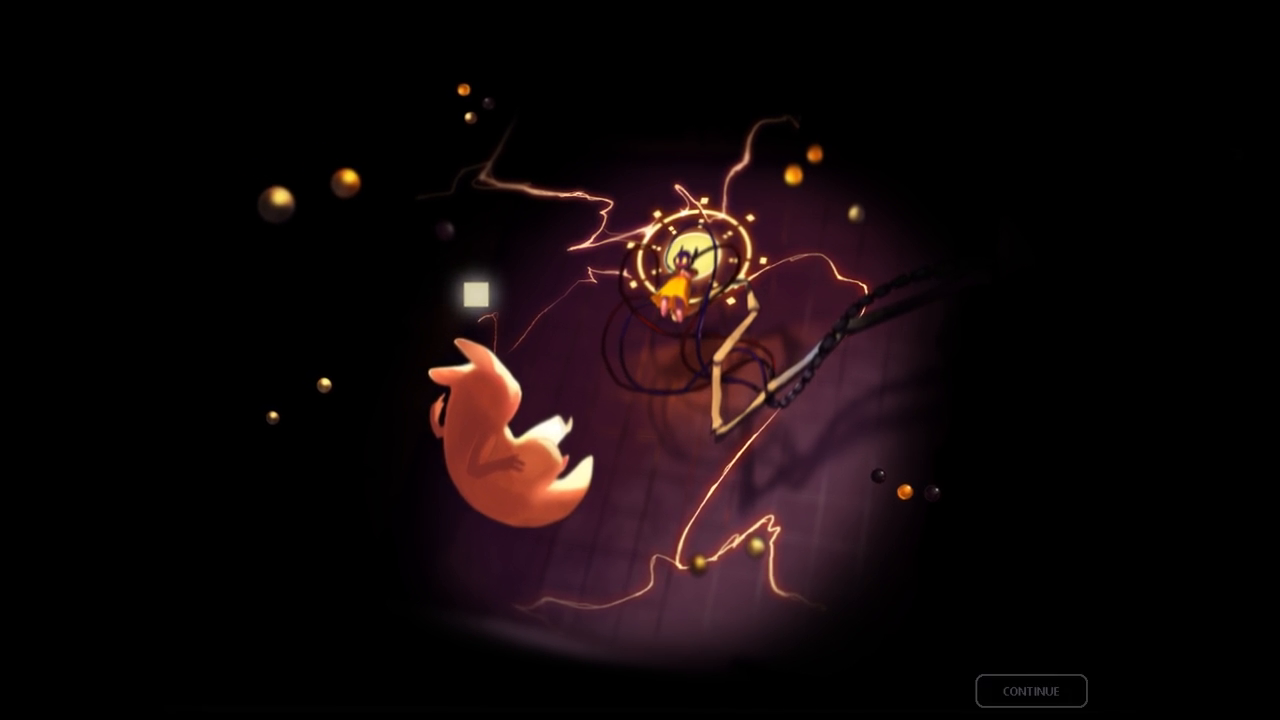
Continue past the vision and karma X sleep screen, then walk the slugcat left across the machinery chamber.
{"action": "left_click", "coordinate": [1032, 690]}
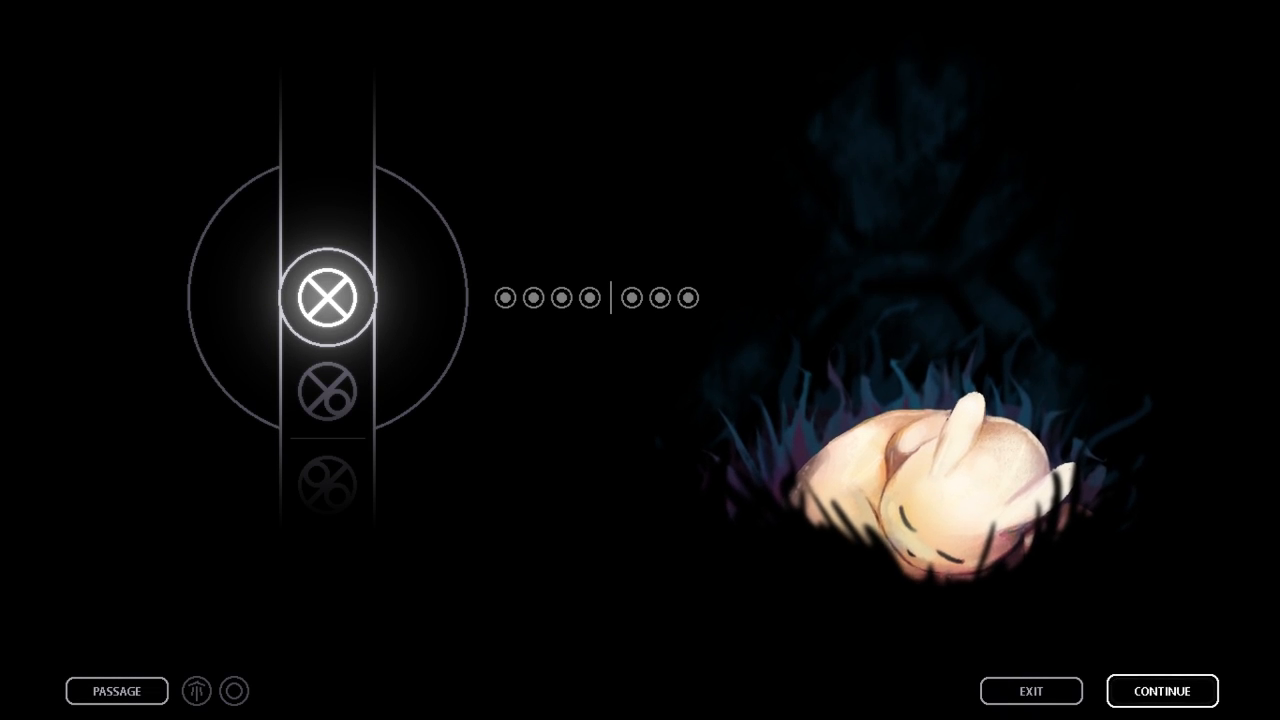
{"action": "left_click", "coordinate": [1160, 690]}
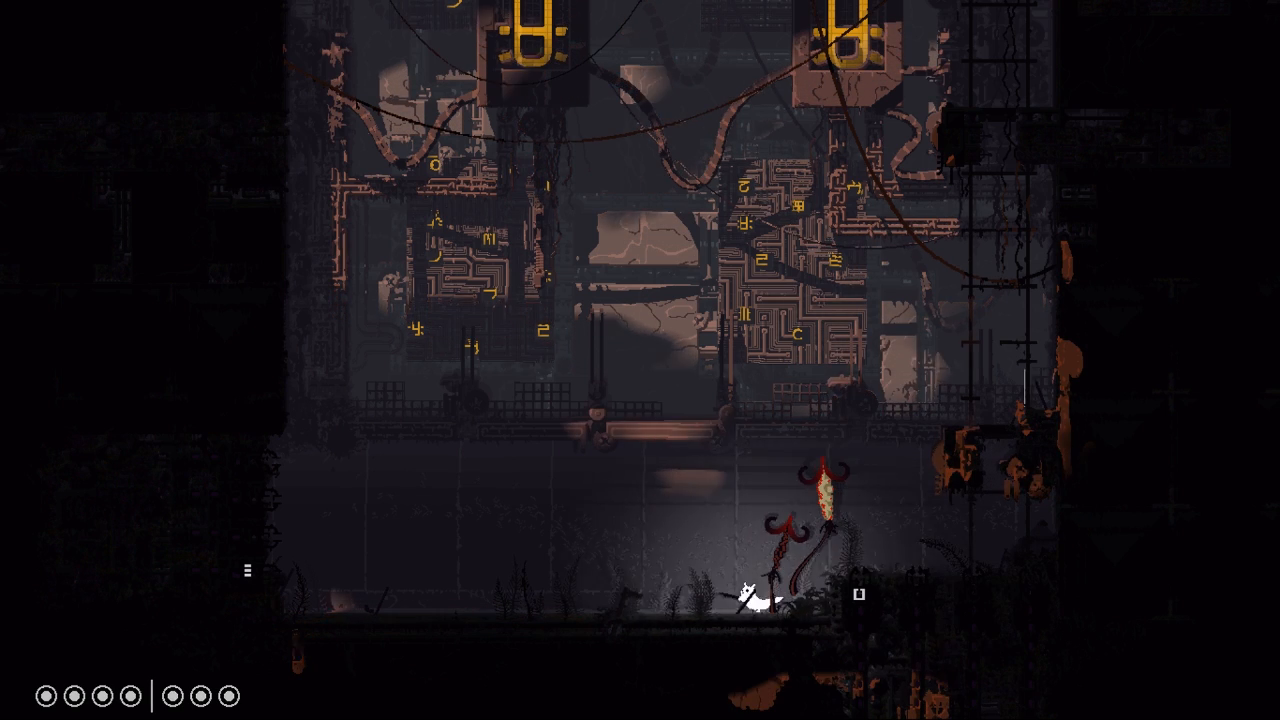
{"action": "key", "text": "a"}
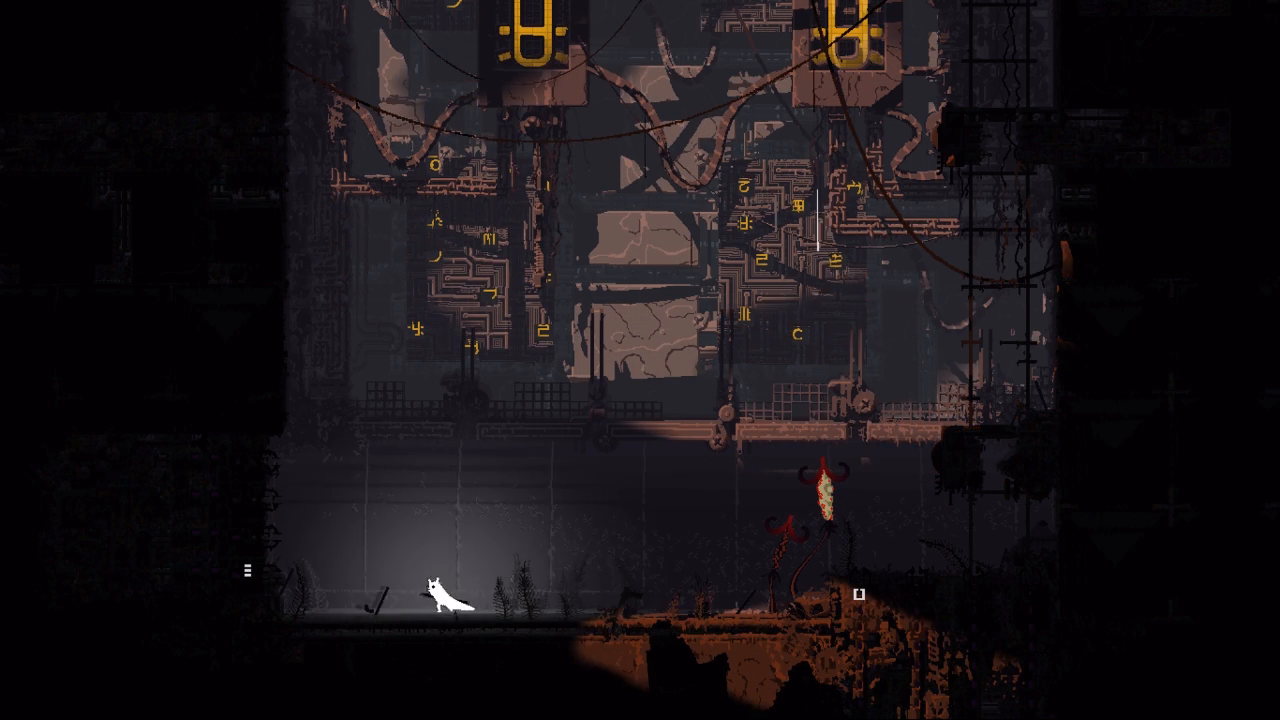